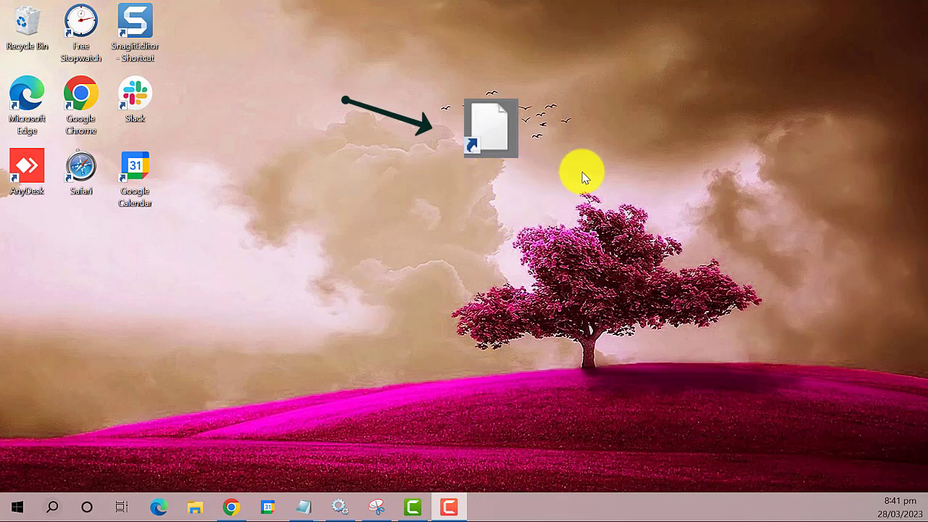
{"action": "mouse_move", "coordinate": [476, 177]}
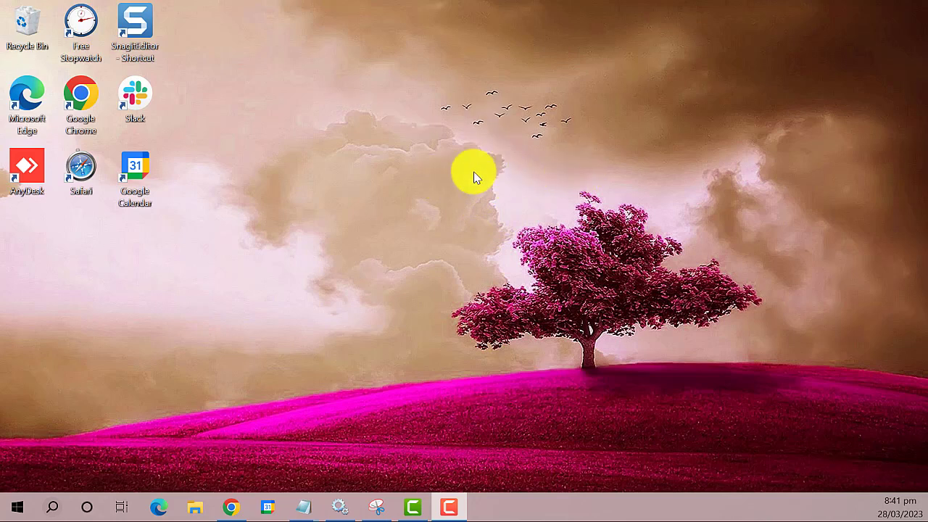
{"action": "mouse_move", "coordinate": [203, 312]}
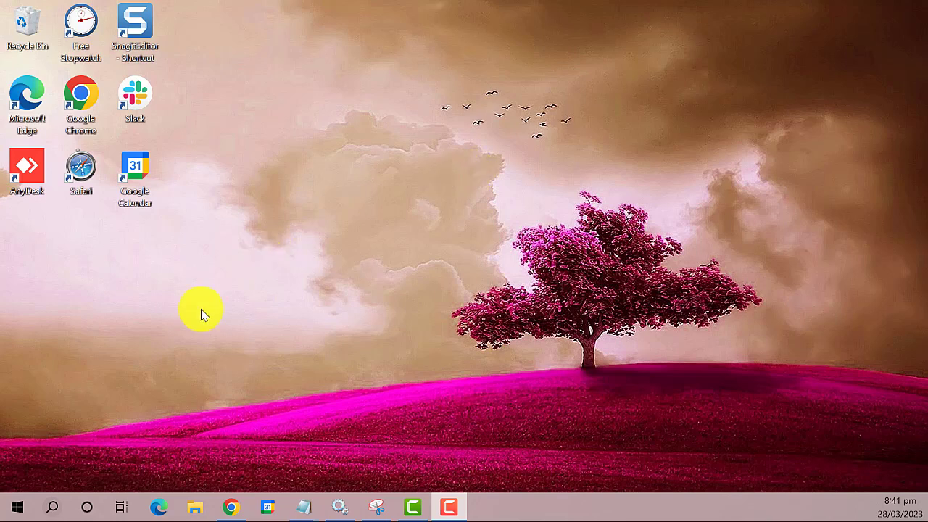
Search Windows for "My computer" so This PC appears as the best match.
{"action": "left_click", "coordinate": [52, 508]}
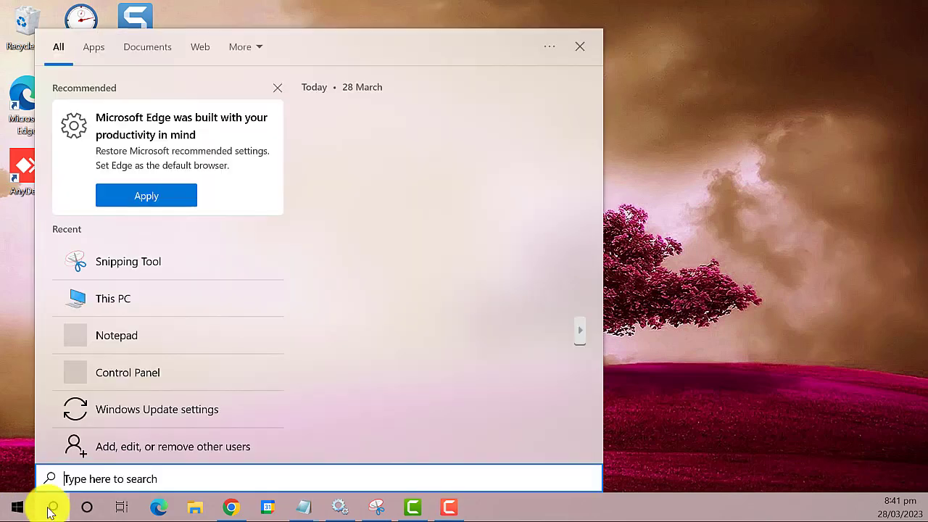
{"action": "type", "text": "M"}
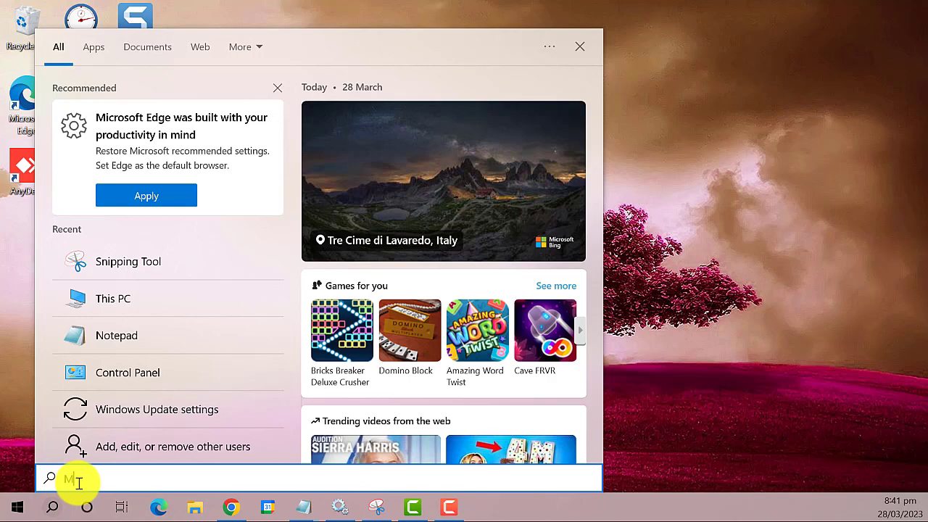
{"action": "type", "text": "y computer"}
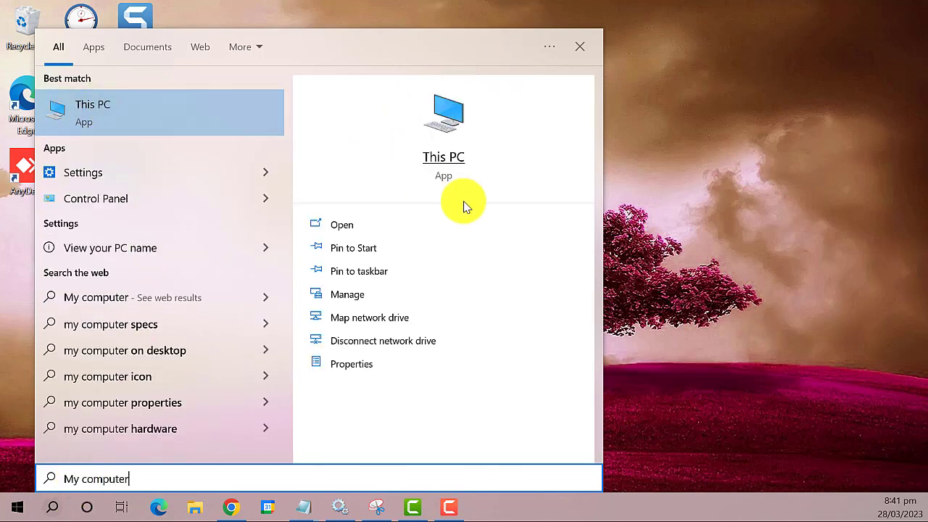
Launch This PC from the results and show the View ribbon options.
{"action": "left_click", "coordinate": [343, 223]}
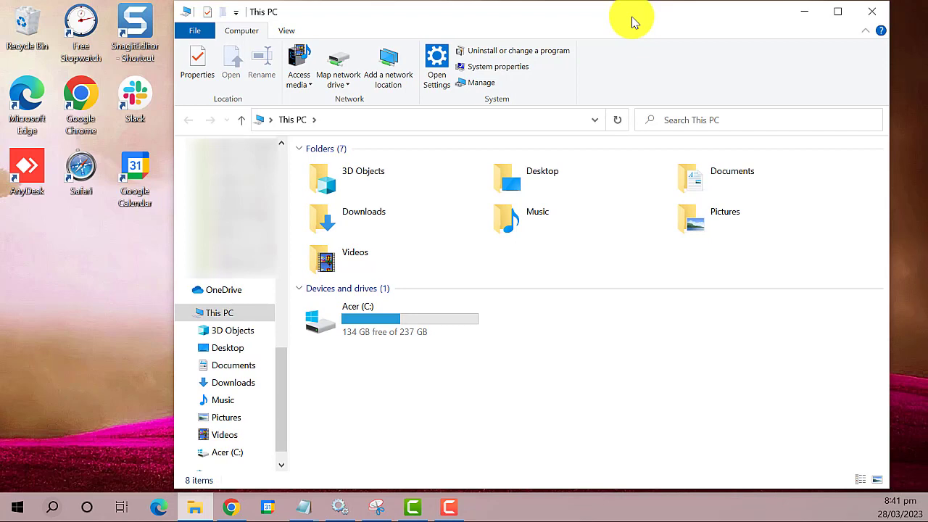
{"action": "mouse_move", "coordinate": [360, 40]}
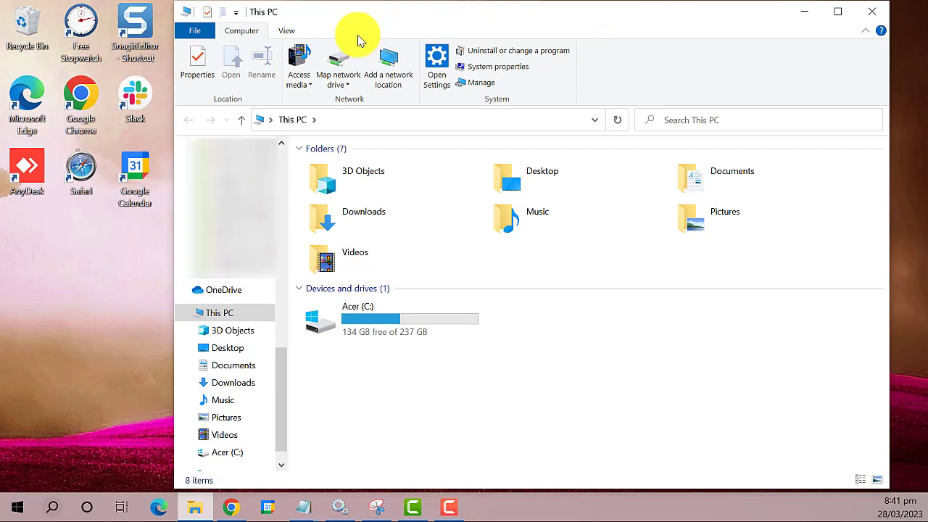
{"action": "mouse_move", "coordinate": [258, 99]}
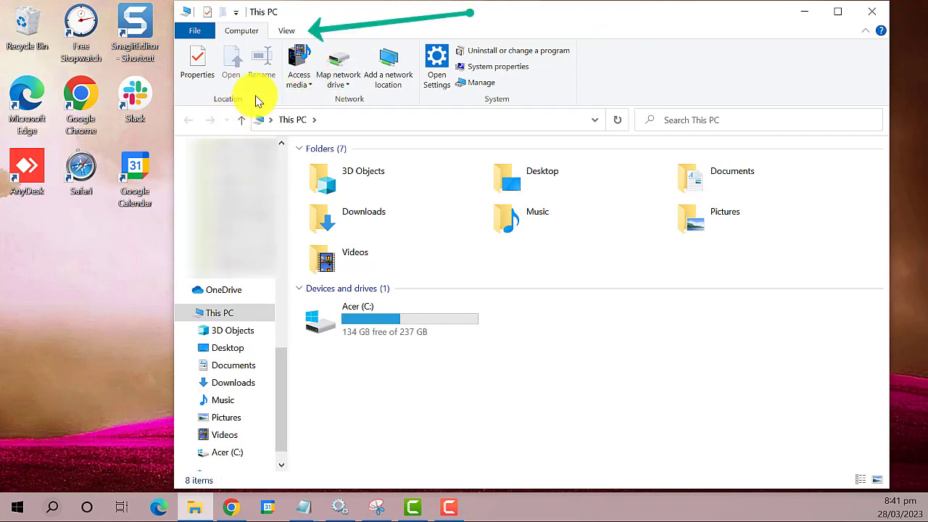
{"action": "left_click", "coordinate": [288, 31]}
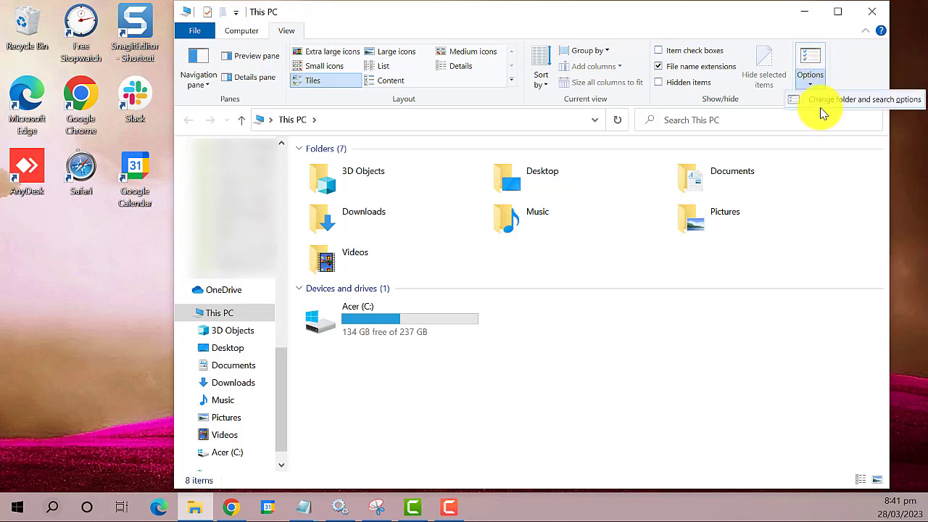
{"action": "mouse_move", "coordinate": [914, 108]}
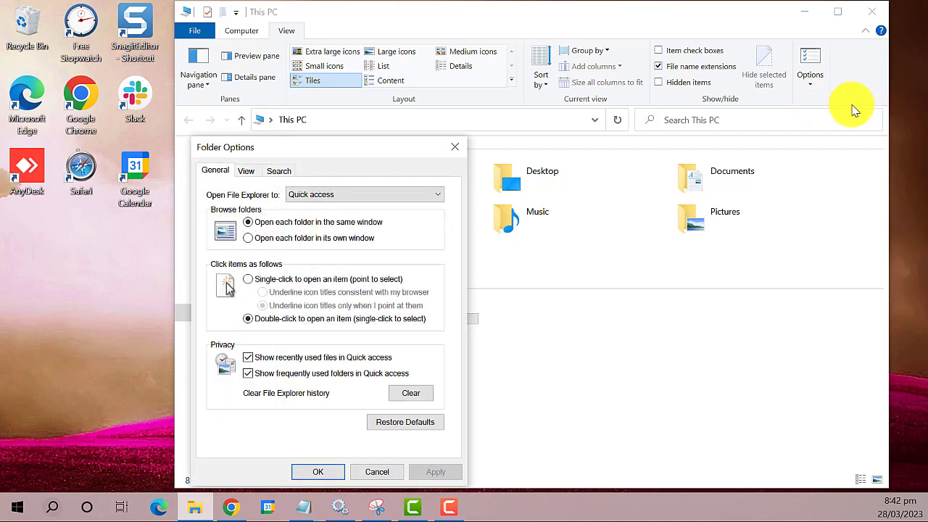
{"action": "mouse_move", "coordinate": [261, 278]}
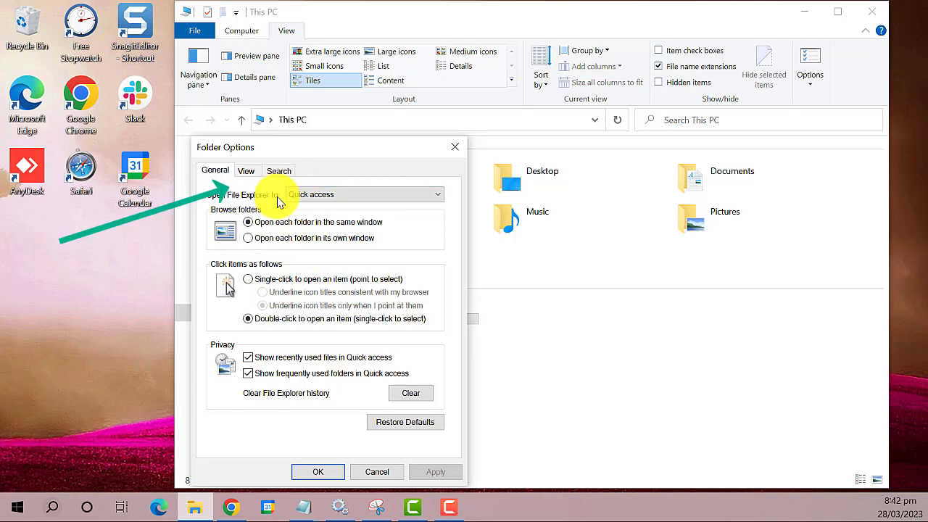
In Folder Options, enable 'Show hidden files, folders, and drives', apply it and close the dialog.
{"action": "left_click", "coordinate": [246, 171]}
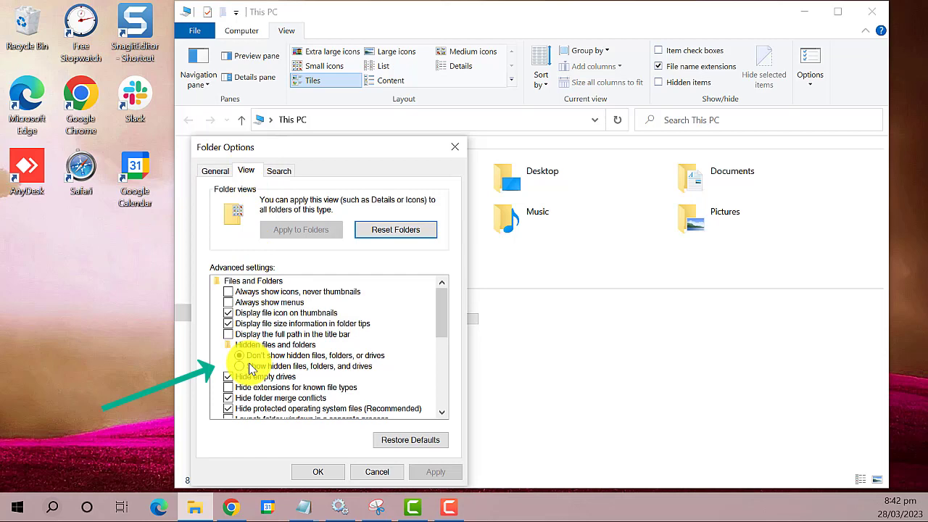
{"action": "left_click", "coordinate": [229, 366]}
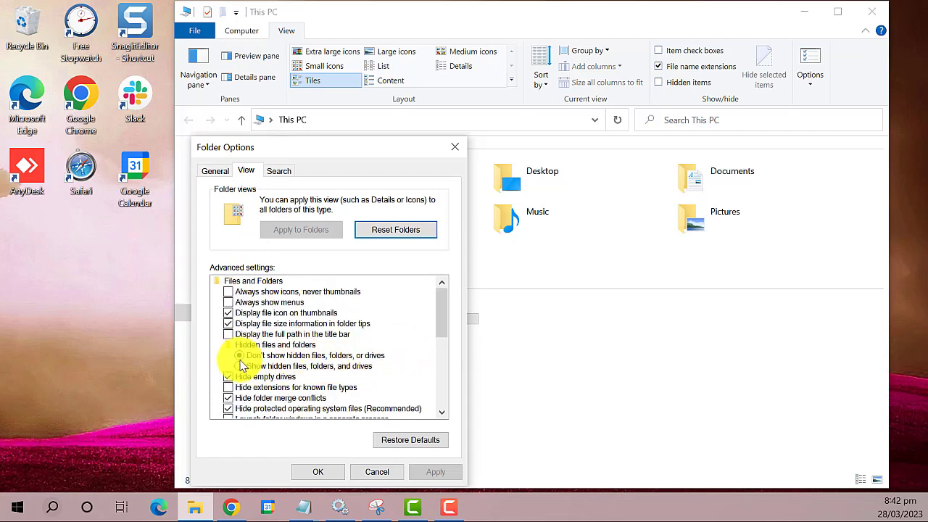
{"action": "left_click", "coordinate": [239, 365]}
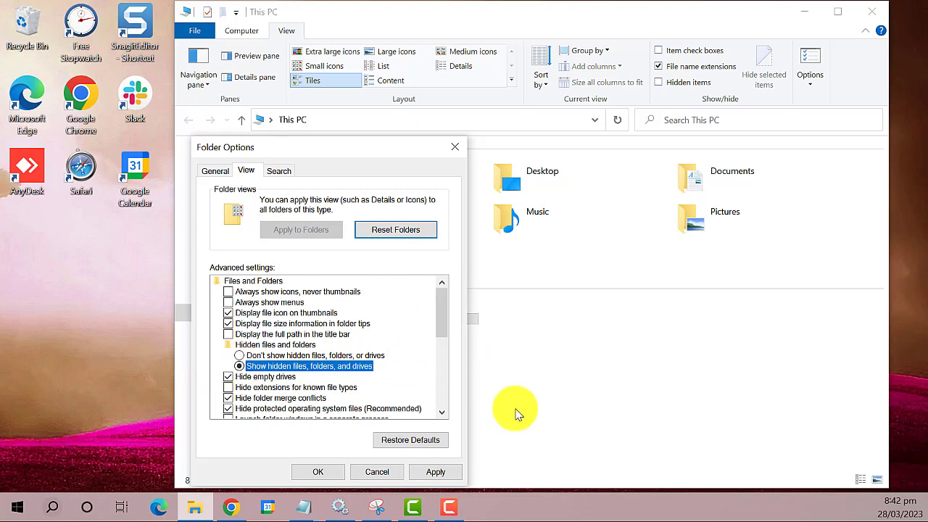
{"action": "left_click", "coordinate": [436, 471]}
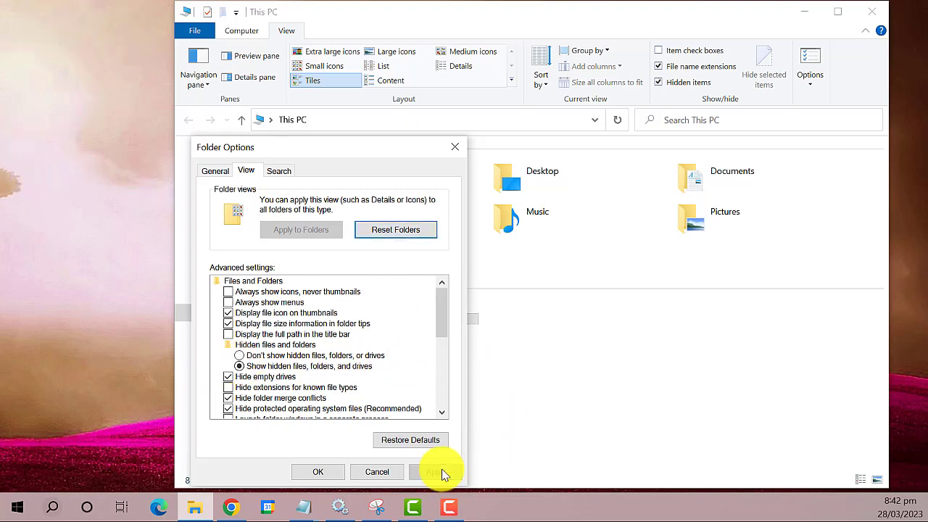
{"action": "left_click", "coordinate": [435, 472]}
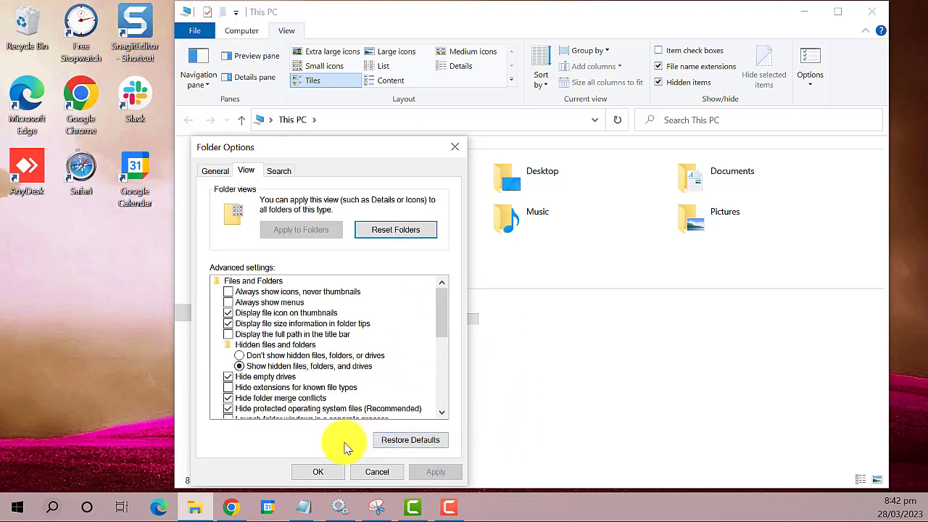
{"action": "left_click", "coordinate": [317, 471]}
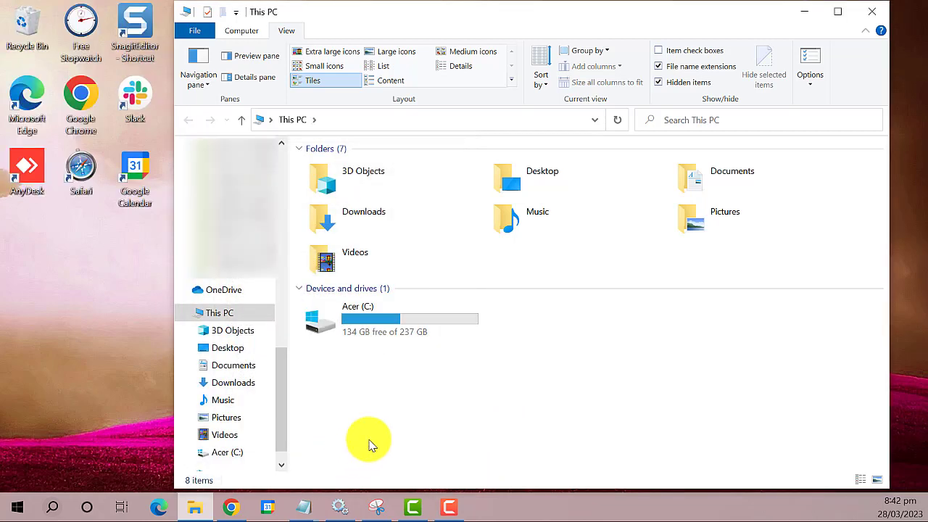
{"action": "mouse_move", "coordinate": [409, 360]}
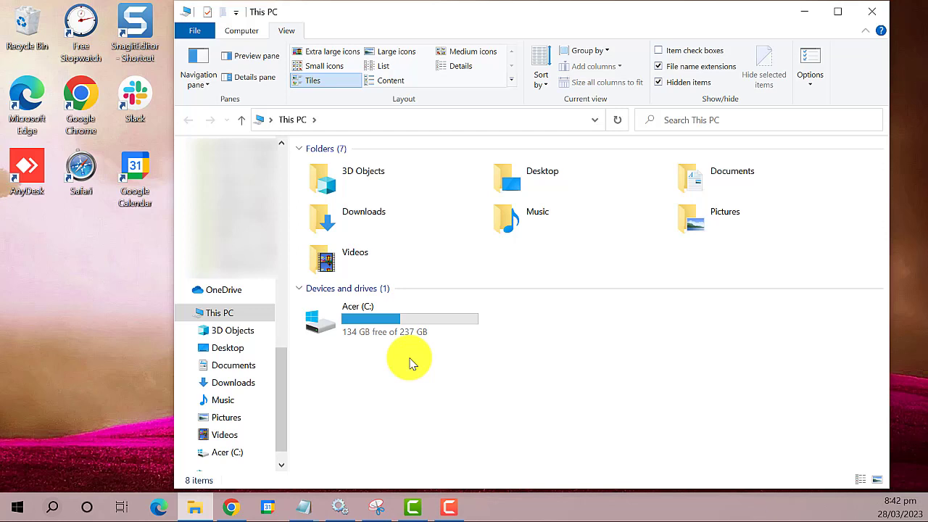
{"action": "mouse_move", "coordinate": [397, 318]}
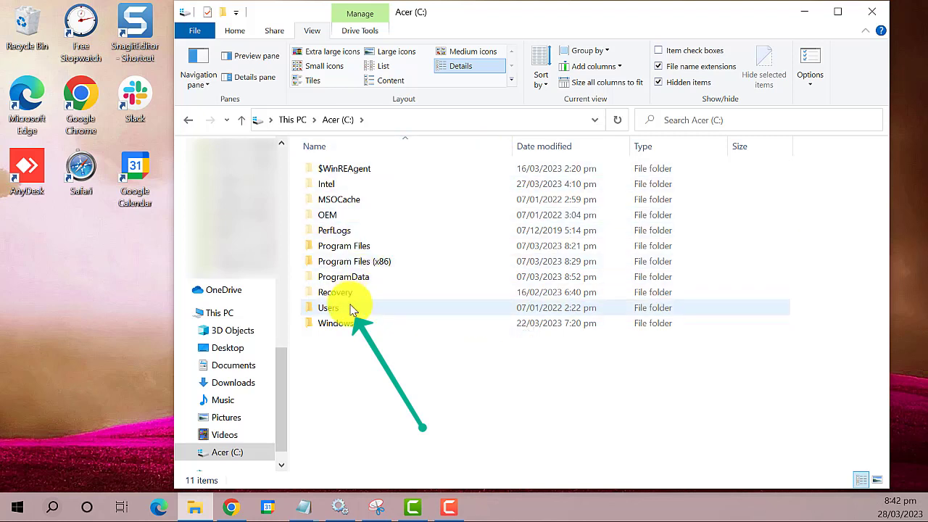
{"action": "mouse_move", "coordinate": [384, 314]}
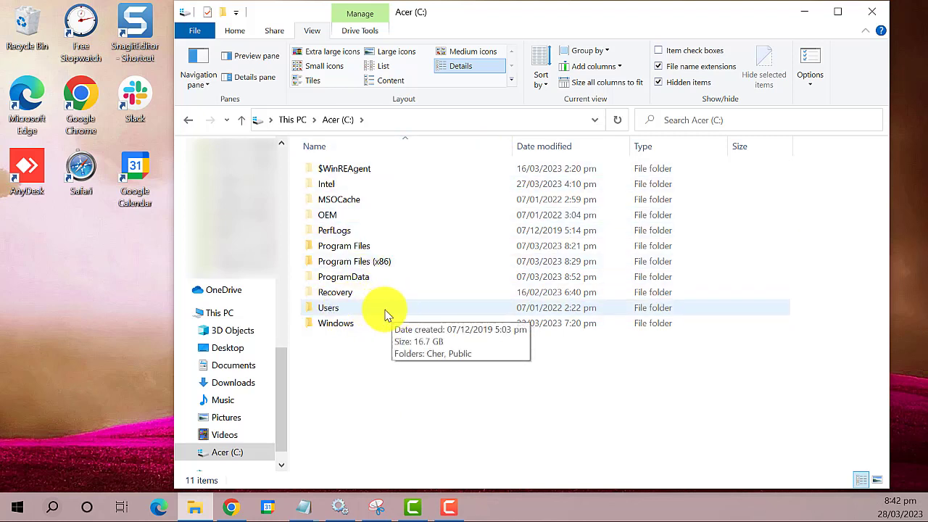
Drill down from C: through Users and the Cher profile into the hidden AppData folder.
{"action": "double_click", "coordinate": [327, 308]}
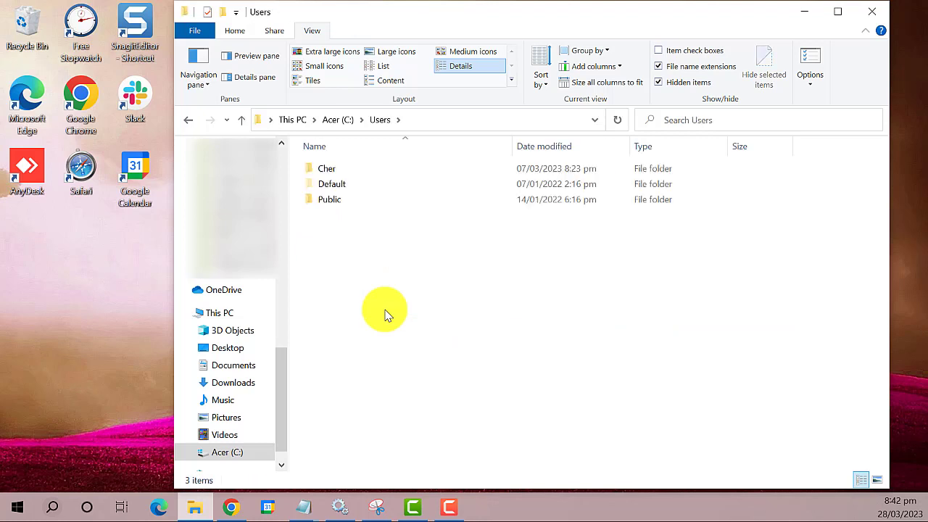
{"action": "left_click", "coordinate": [327, 168]}
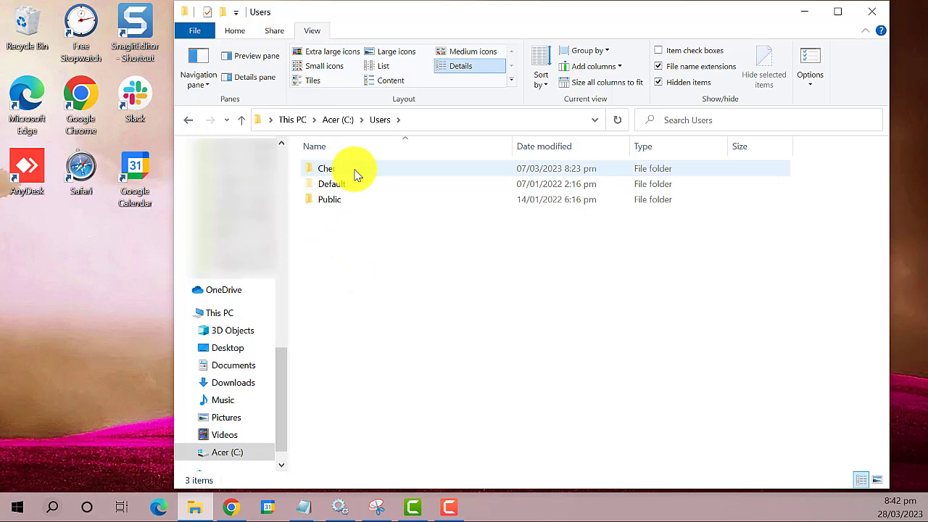
{"action": "mouse_move", "coordinate": [354, 173]}
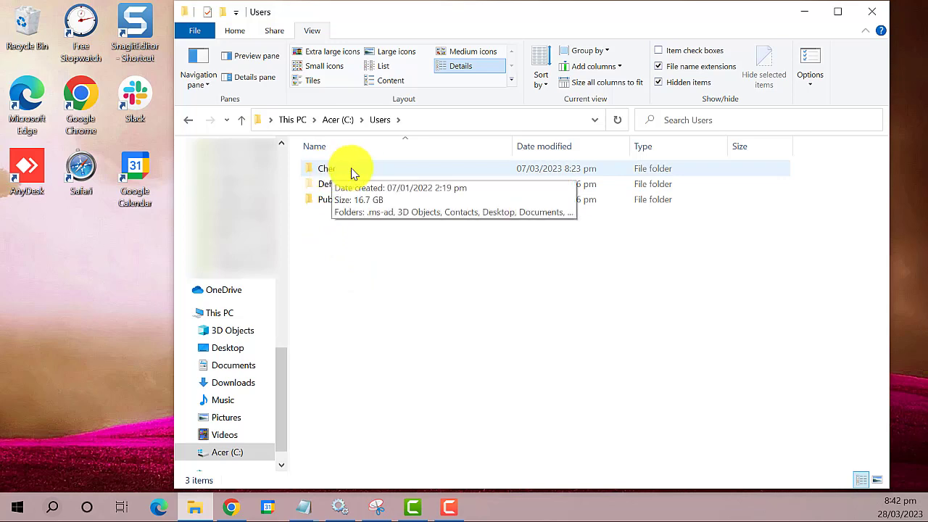
{"action": "double_click", "coordinate": [327, 168]}
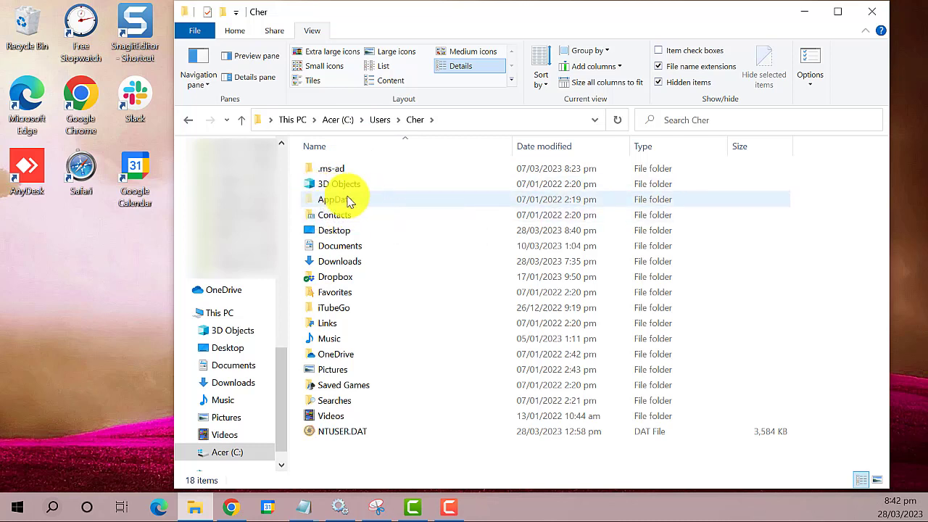
{"action": "mouse_move", "coordinate": [385, 202]}
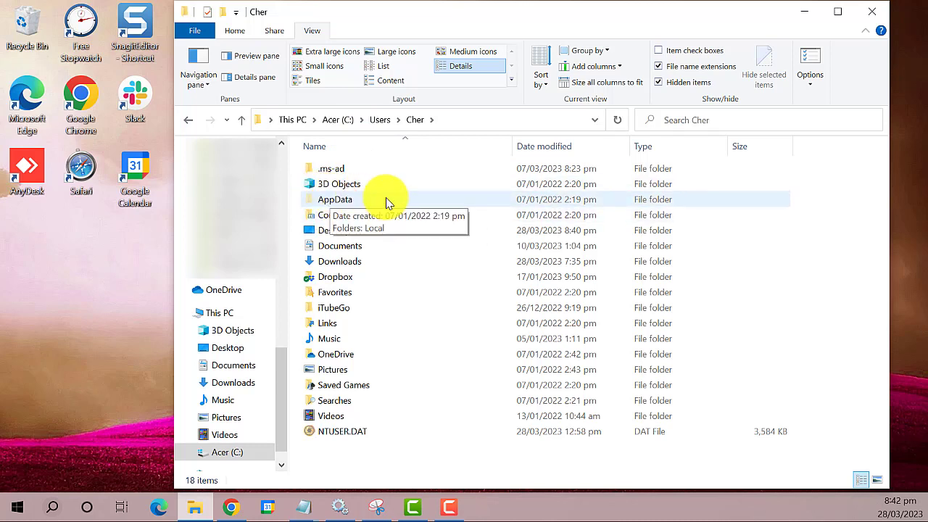
{"action": "left_click", "coordinate": [334, 201]}
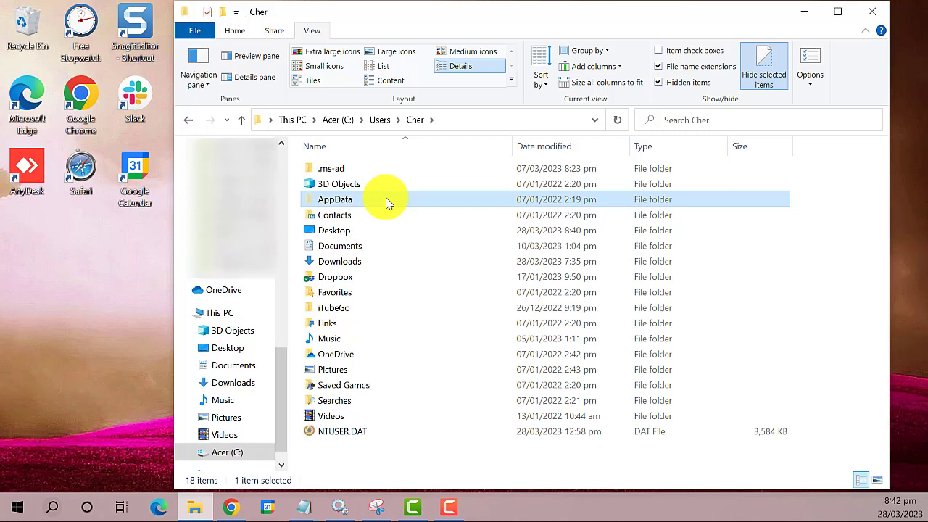
{"action": "double_click", "coordinate": [334, 199]}
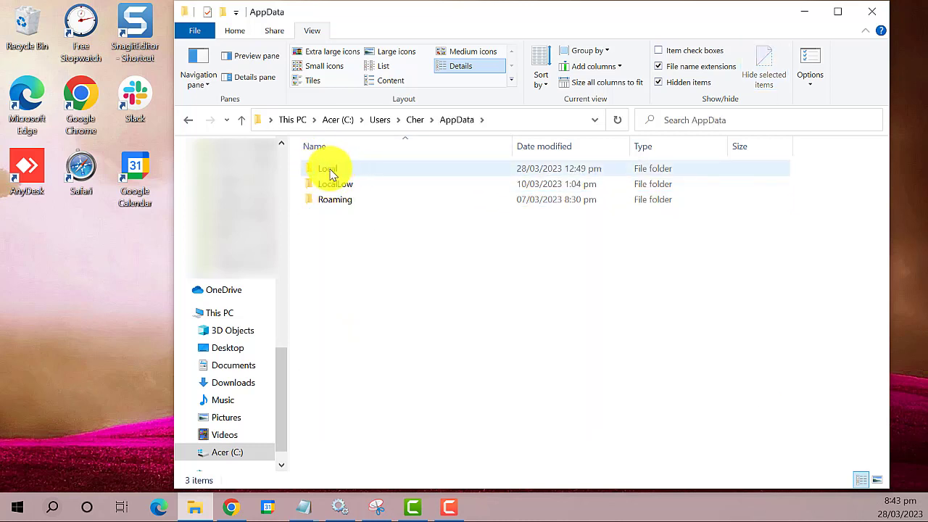
{"action": "mouse_move", "coordinate": [328, 169]}
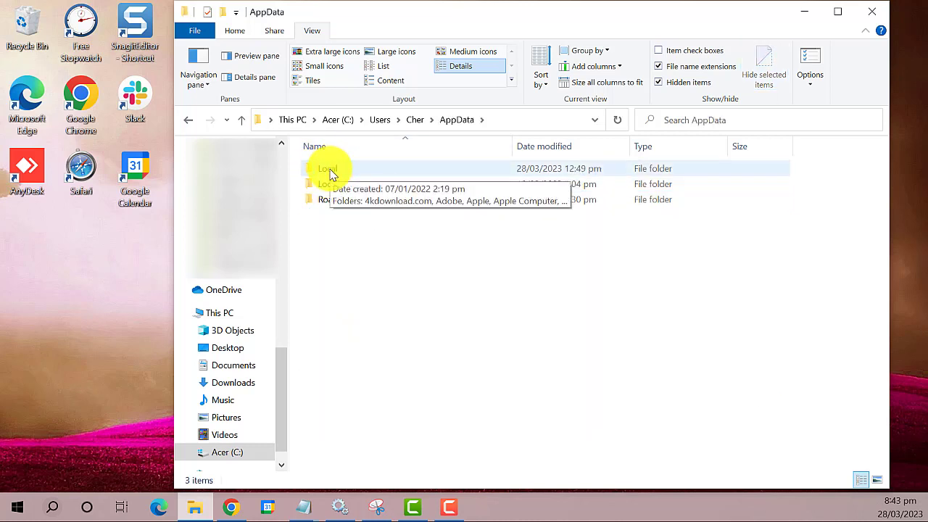
Inside Local, locate IconCache.db and delete it from the context menu.
{"action": "double_click", "coordinate": [327, 169]}
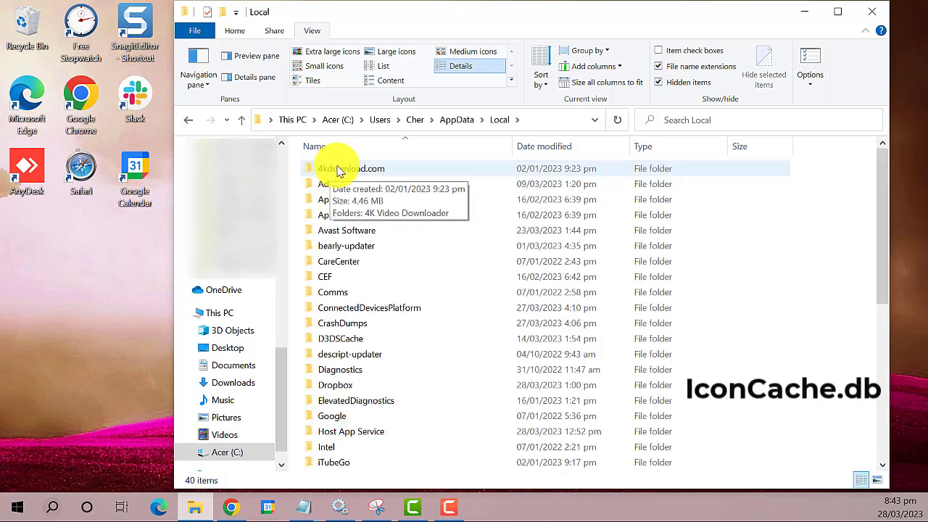
{"action": "mouse_move", "coordinate": [415, 146]}
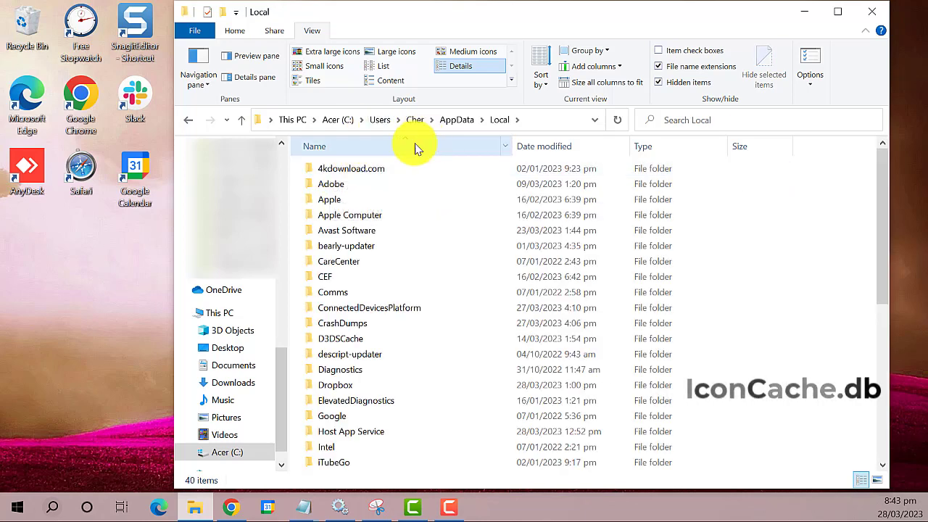
{"action": "scroll", "scroll_direction": "down", "scroll_amount": 3}
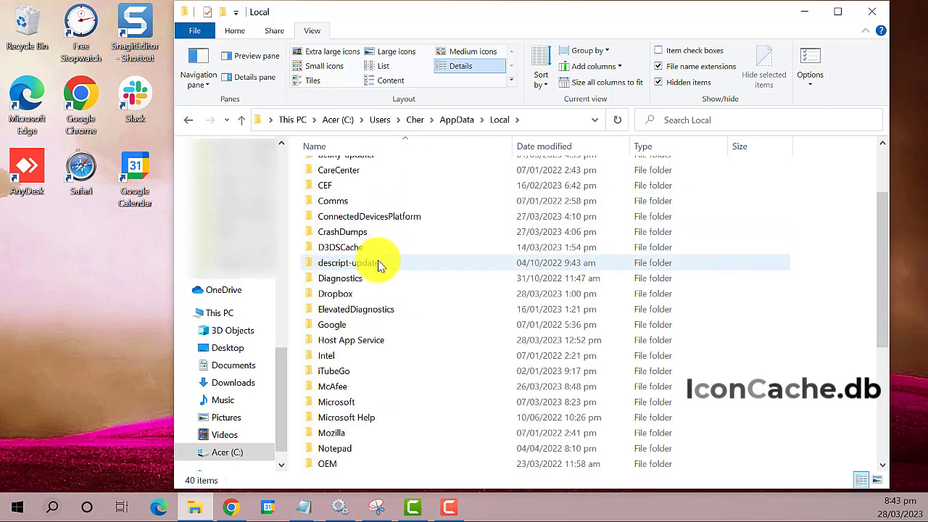
{"action": "scroll", "scroll_direction": "down", "scroll_amount": 3}
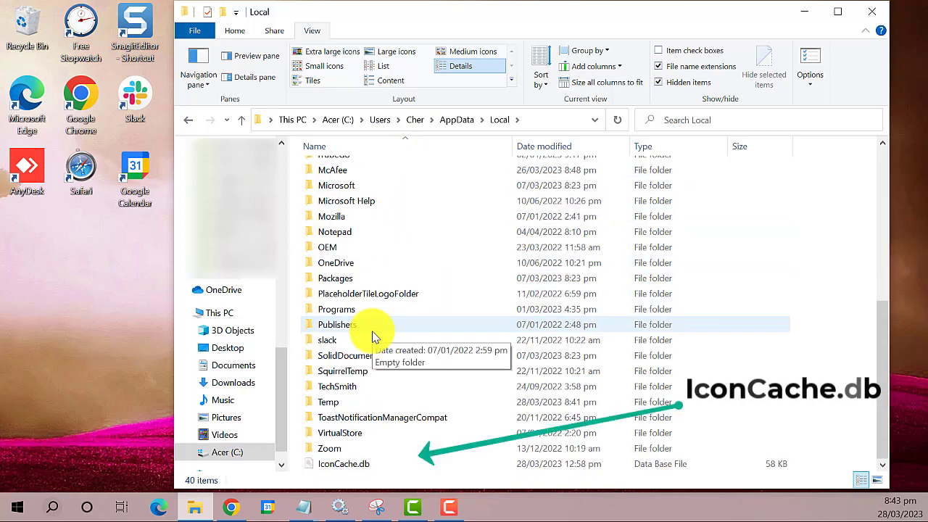
{"action": "left_click", "coordinate": [345, 464]}
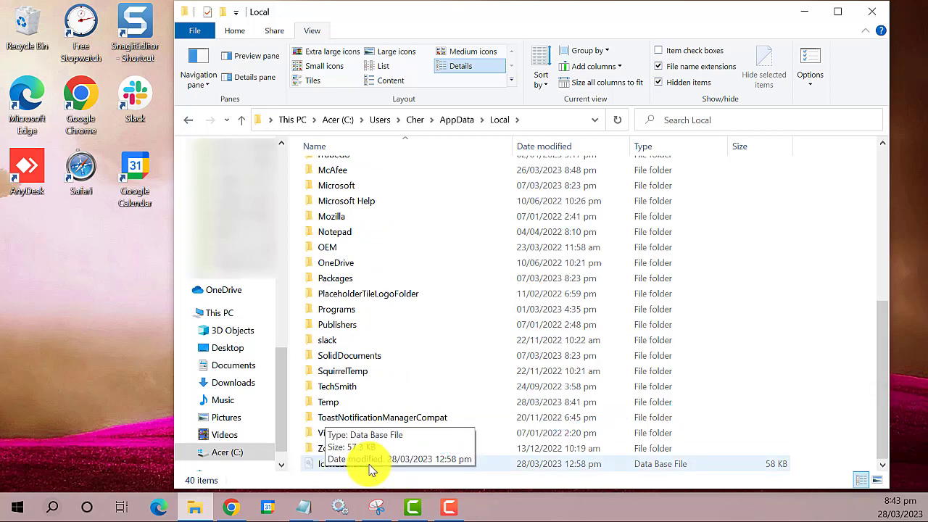
{"action": "left_click", "coordinate": [345, 464]}
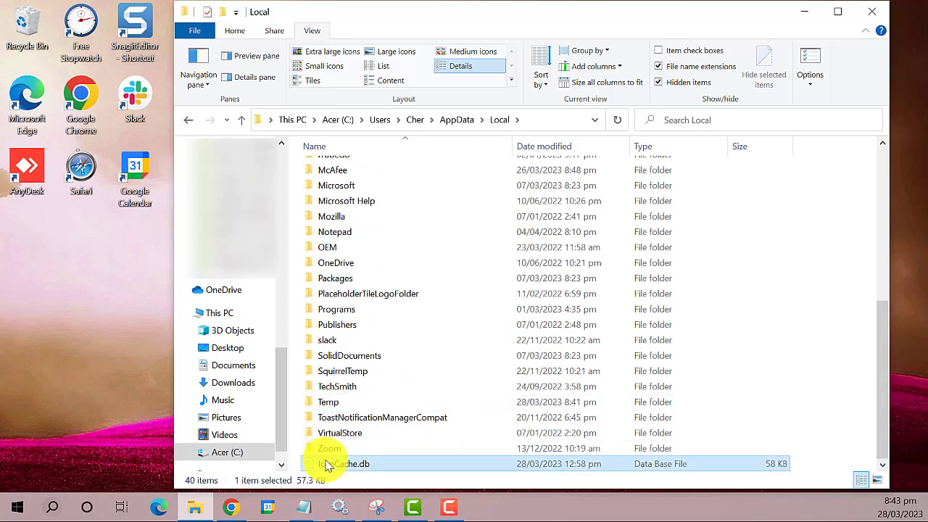
{"action": "right_click", "coordinate": [347, 464]}
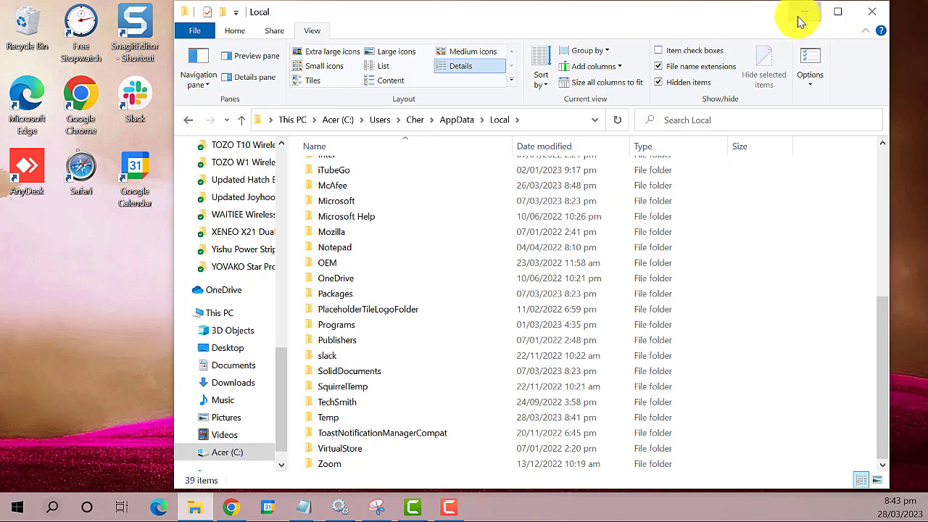
Launch Task Manager from the taskbar, restart Windows Explorer, then close Task Manager.
{"action": "right_click", "coordinate": [580, 500]}
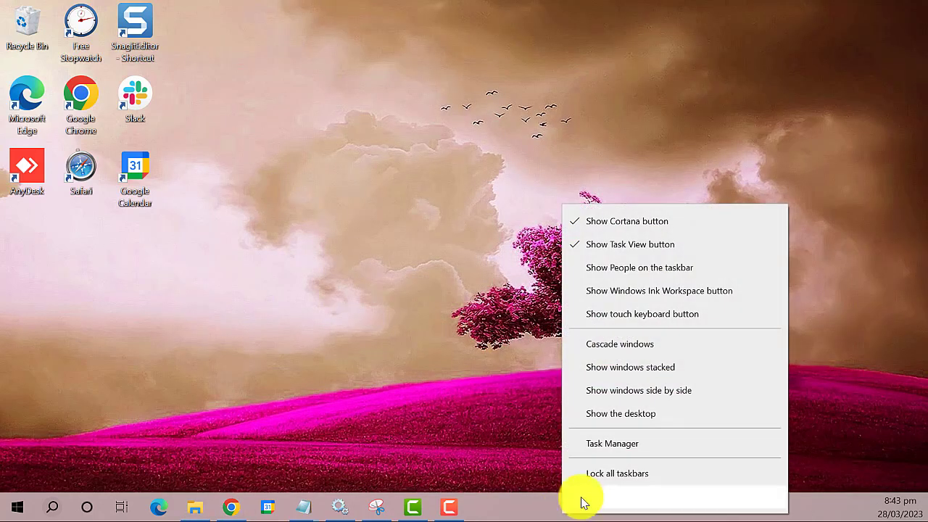
{"action": "left_click", "coordinate": [612, 443]}
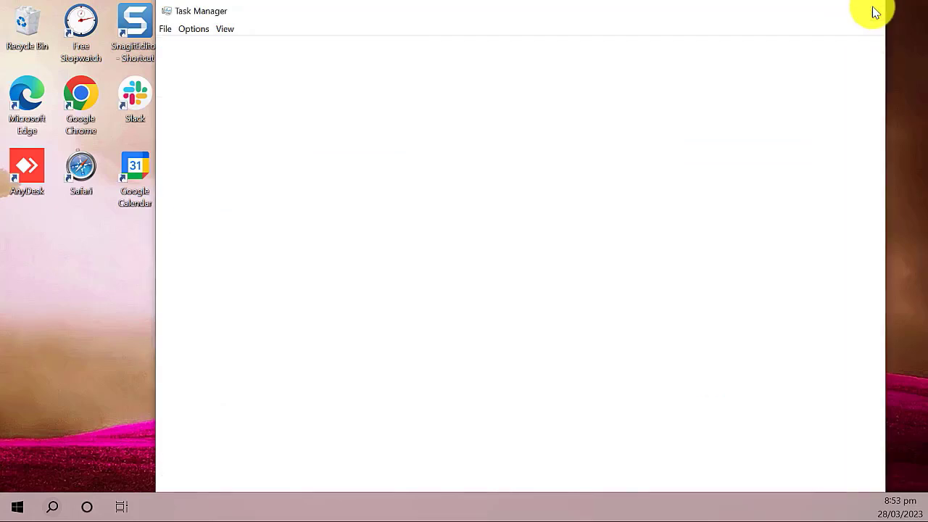
{"action": "left_click", "coordinate": [873, 12]}
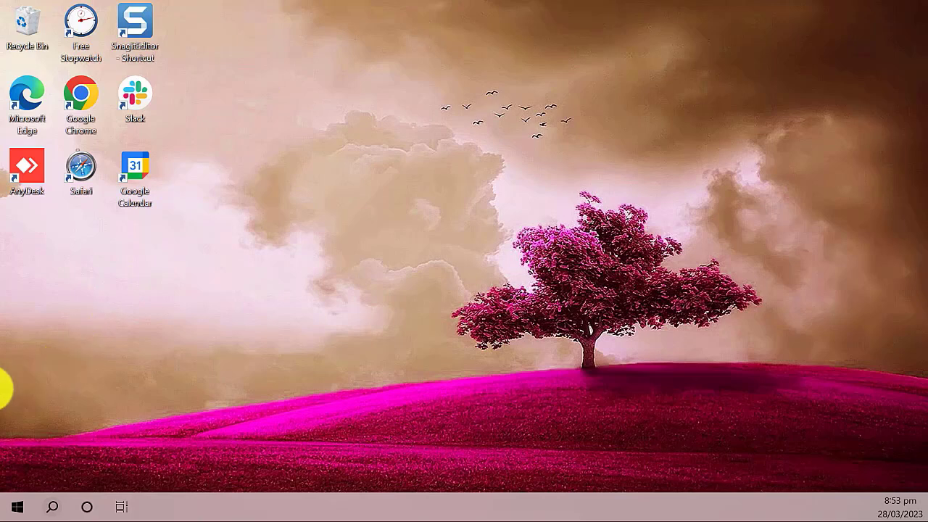